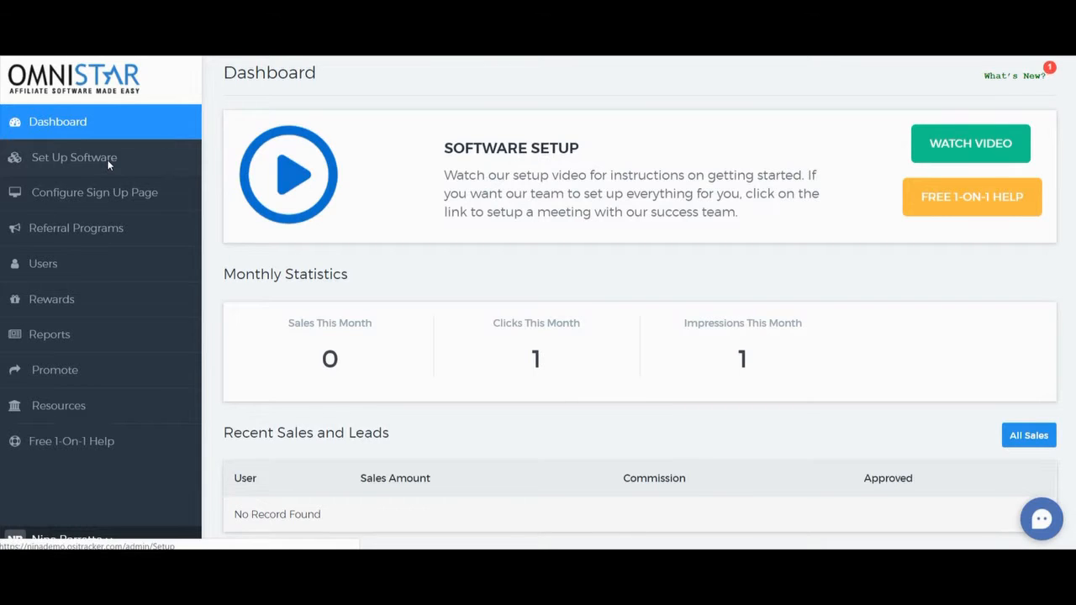
# Step: Go to Set Up Software and bring up the Get Thank You Page Code instructions
pyautogui.click(74, 158)
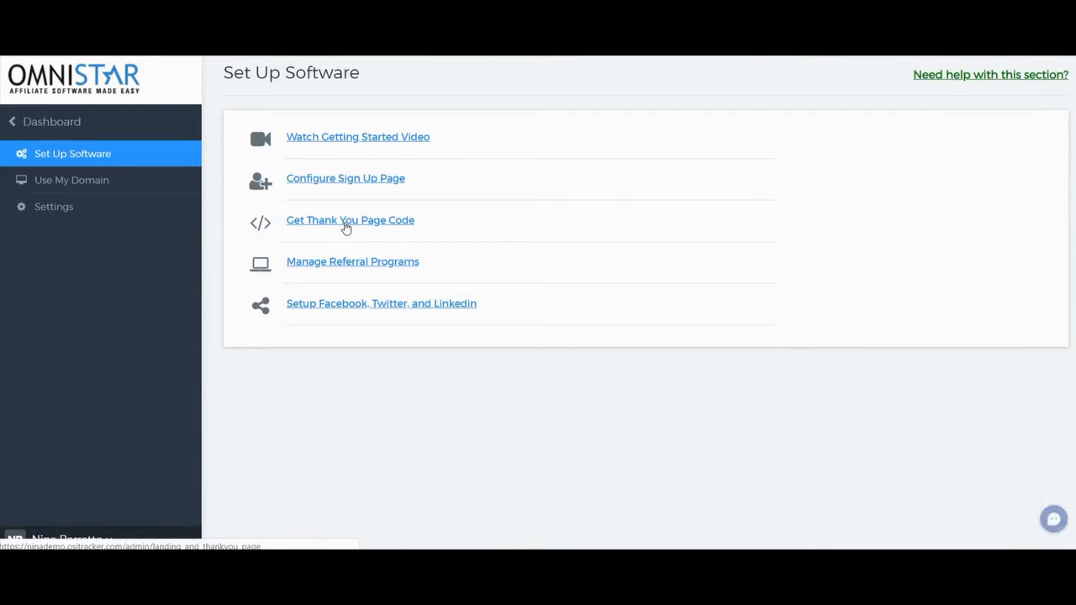
pyautogui.click(350, 221)
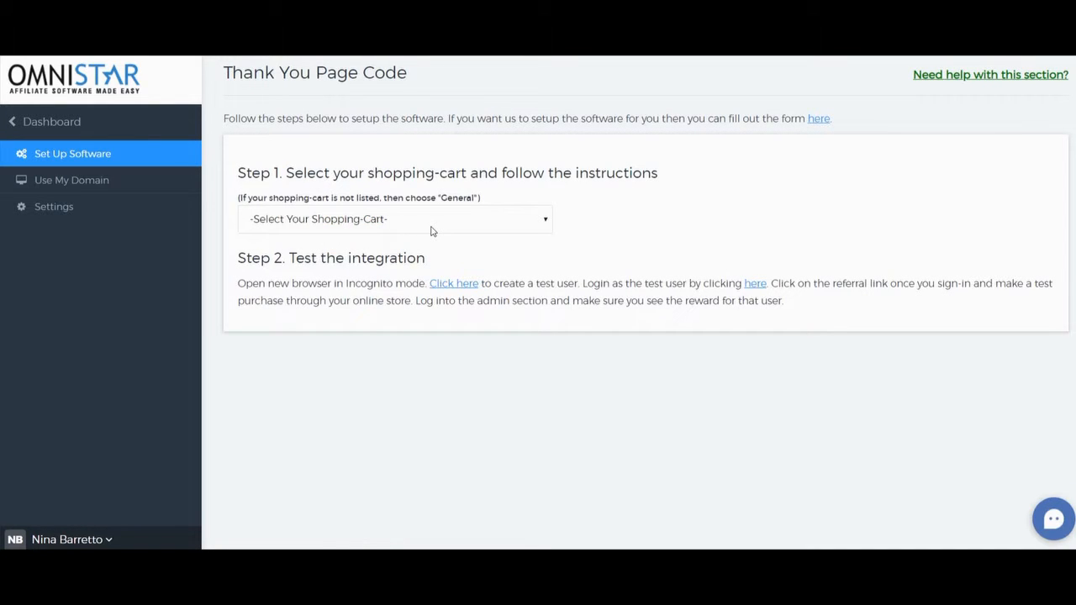
# Step: Select OSCommerce from the shopping-cart list to show its PHP tracking code
pyautogui.click(395, 218)
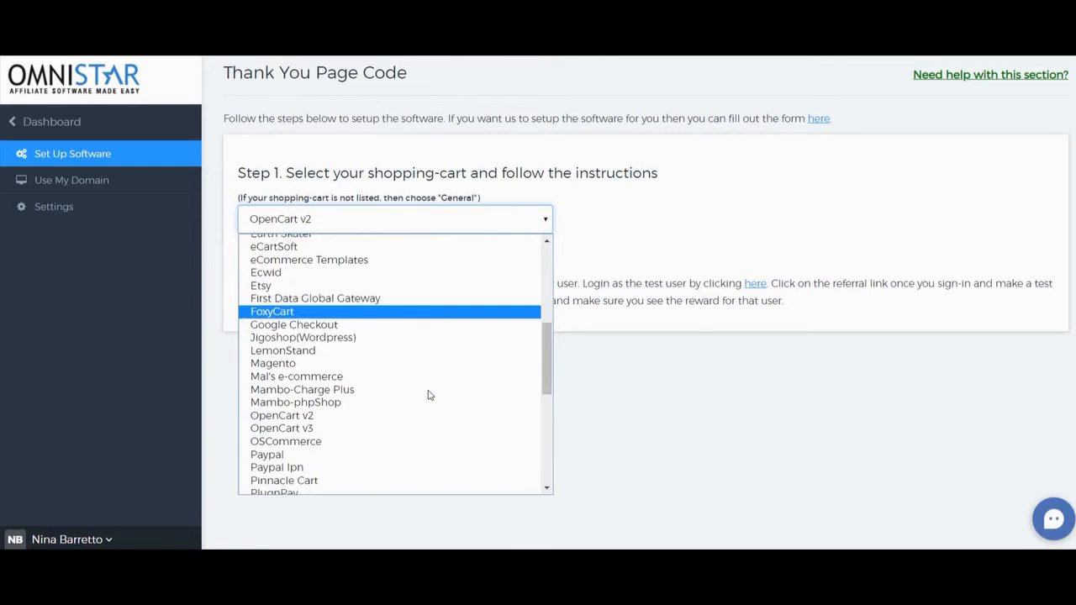
pyautogui.click(286, 441)
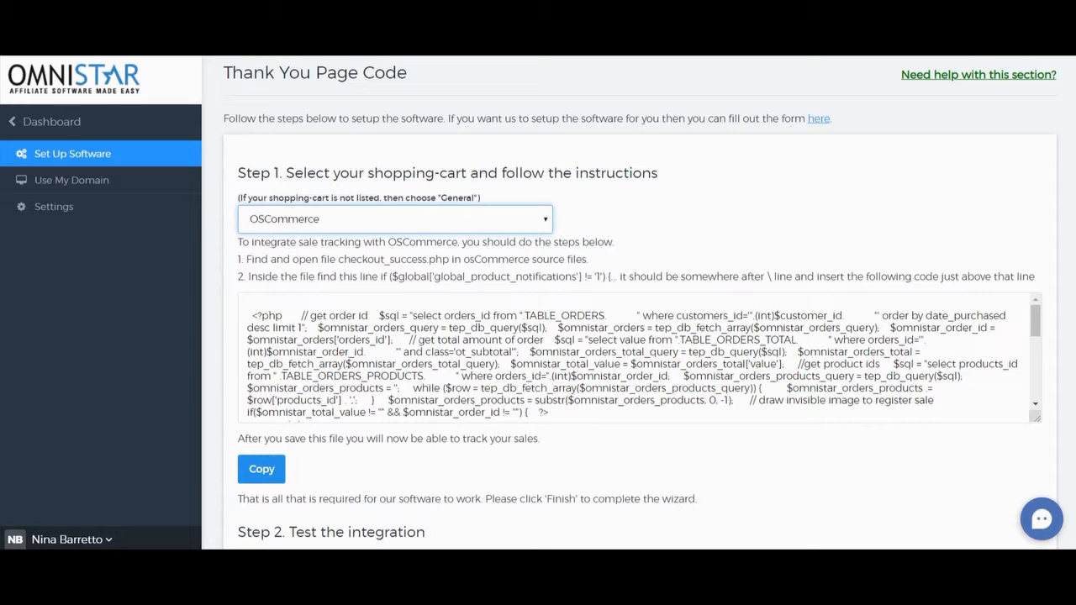
# Step: Select the if ($global['global_product_notifications'] != '1') line from step 2
pyautogui.moveTo(384, 276); pyautogui.dragTo(496, 276)
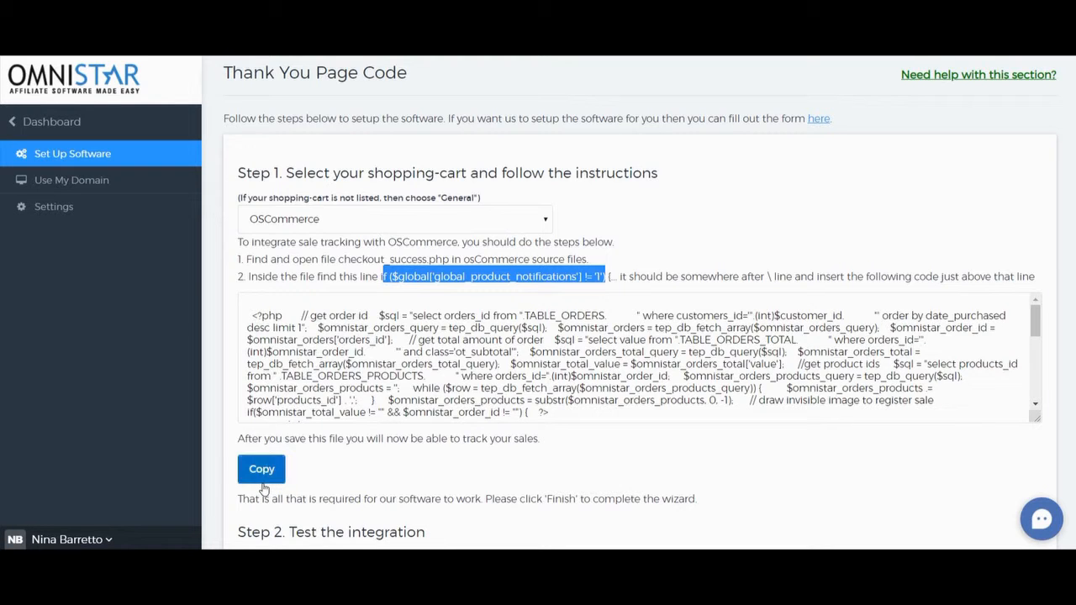
# Step: Copy the OSCommerce tracking code snippet to the clipboard
pyautogui.click(261, 469)
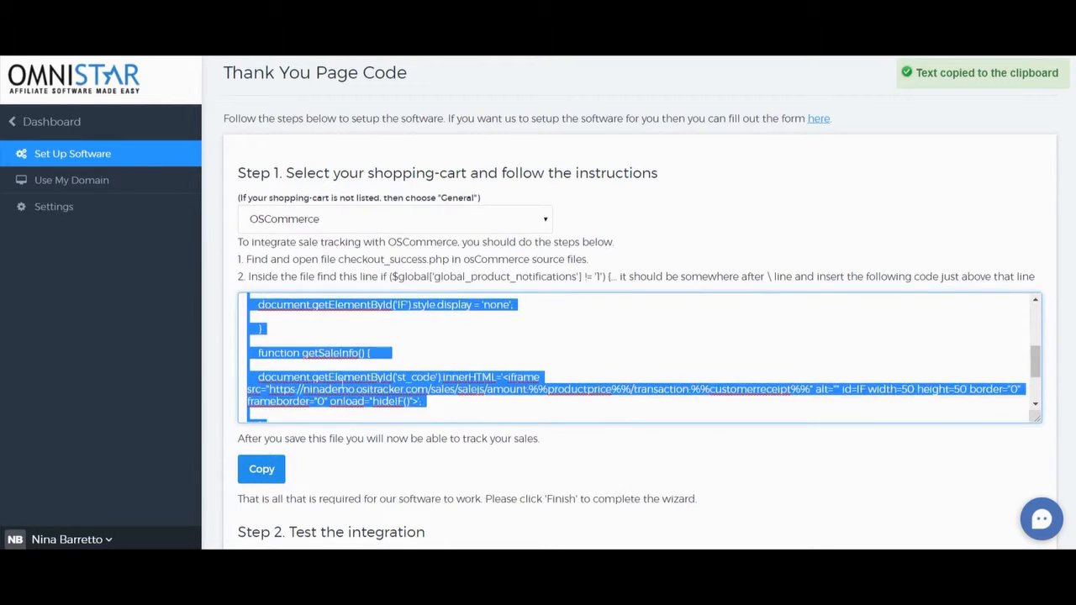
pyautogui.scroll(-3)
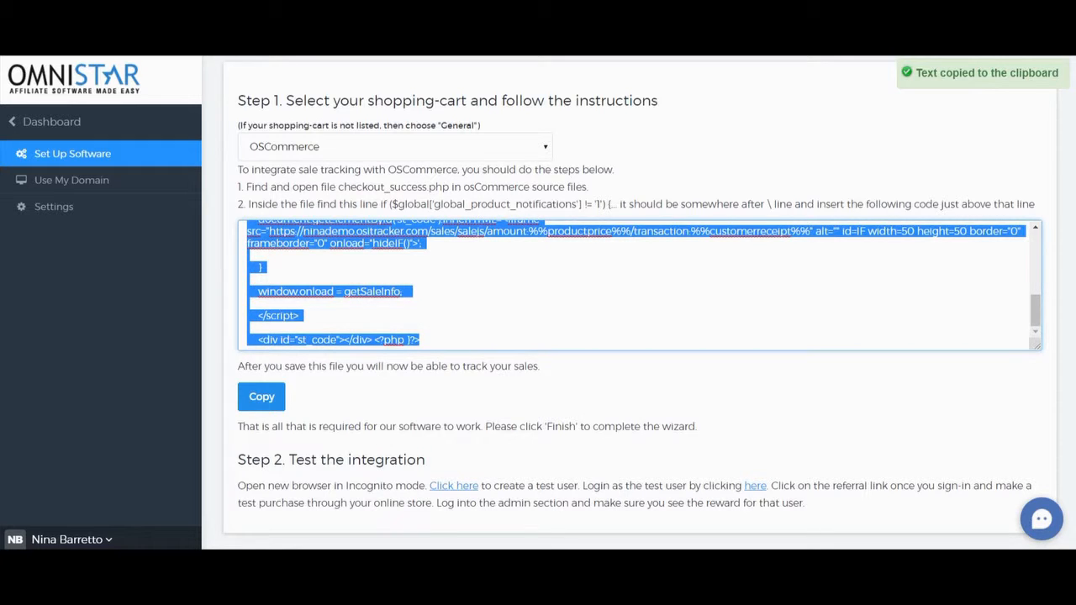
pyautogui.moveTo(494, 458)
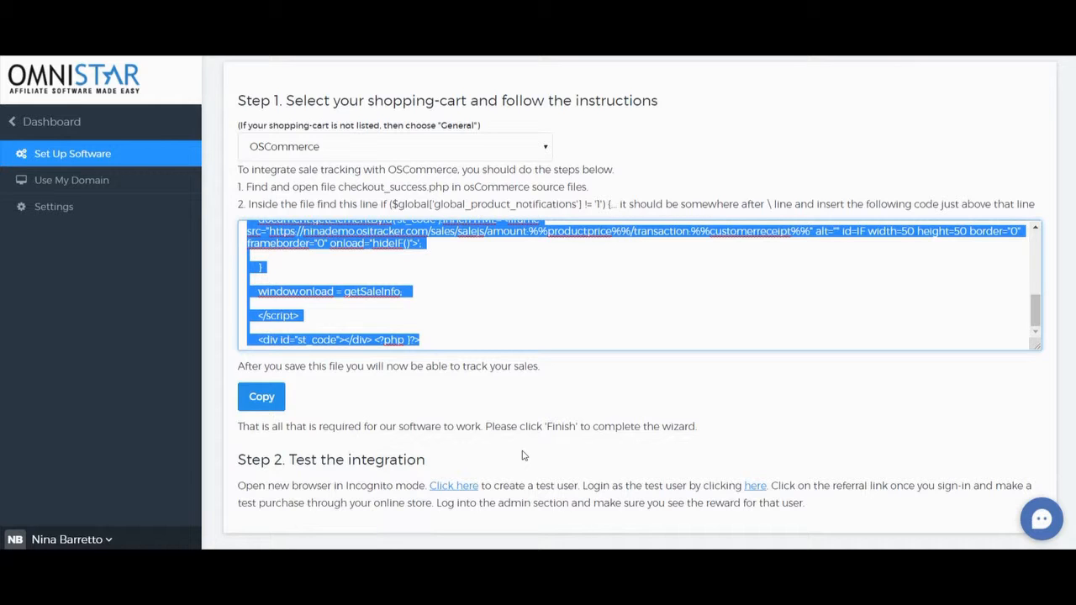
pyautogui.moveTo(563, 131)
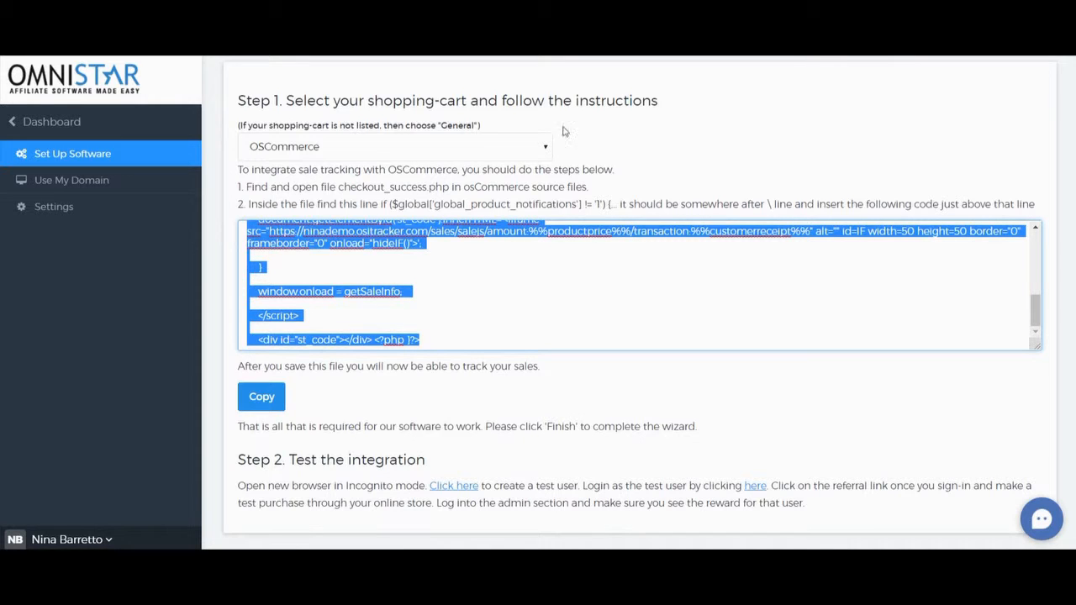